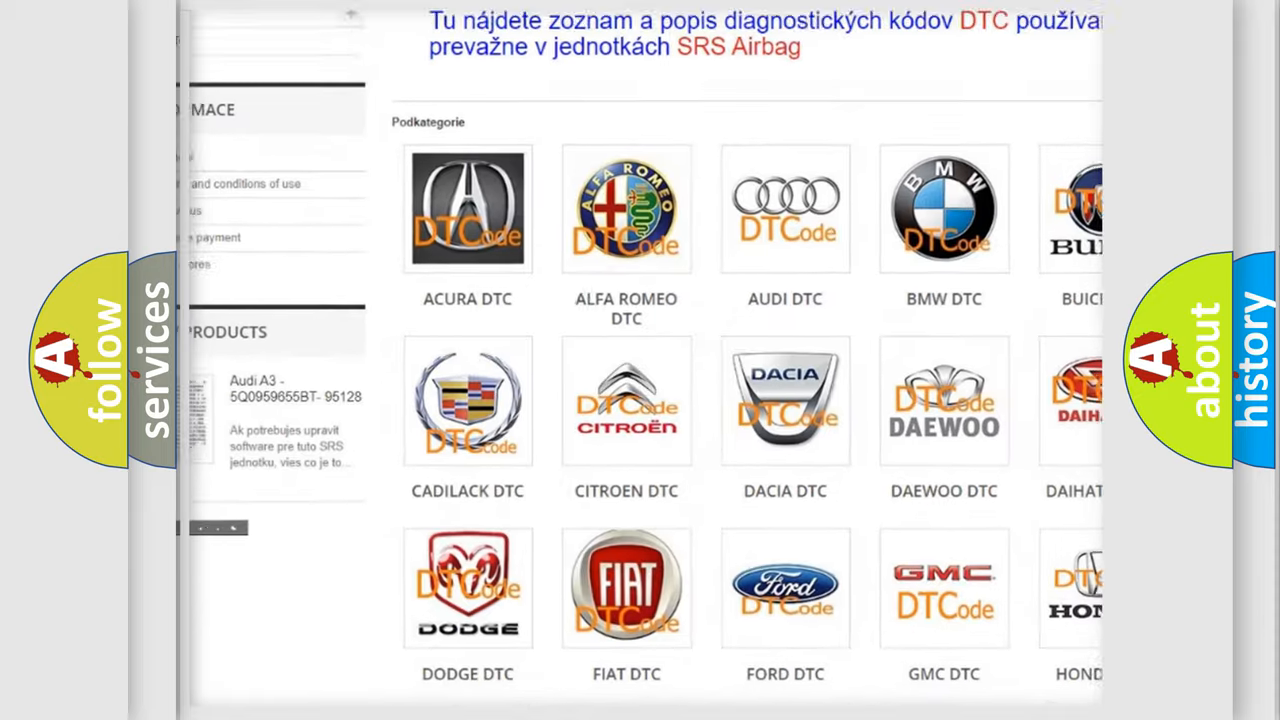
scroll("down", 3)
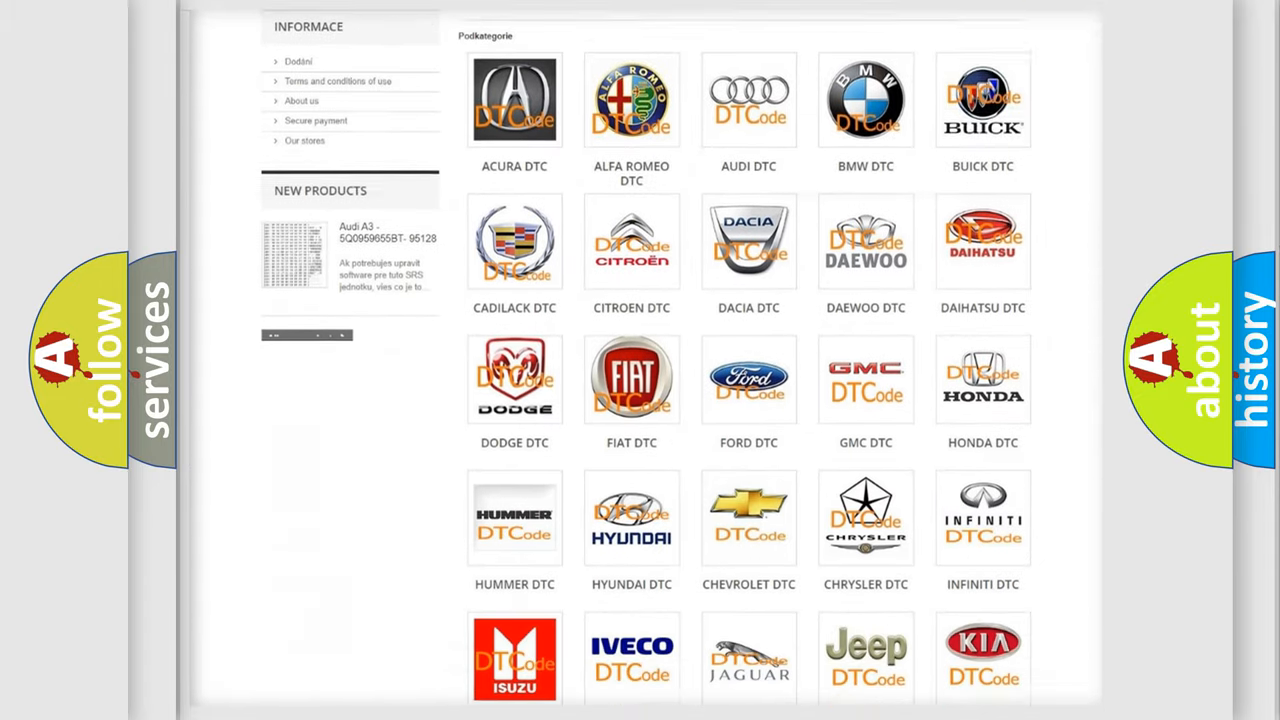
scroll("down", 3)
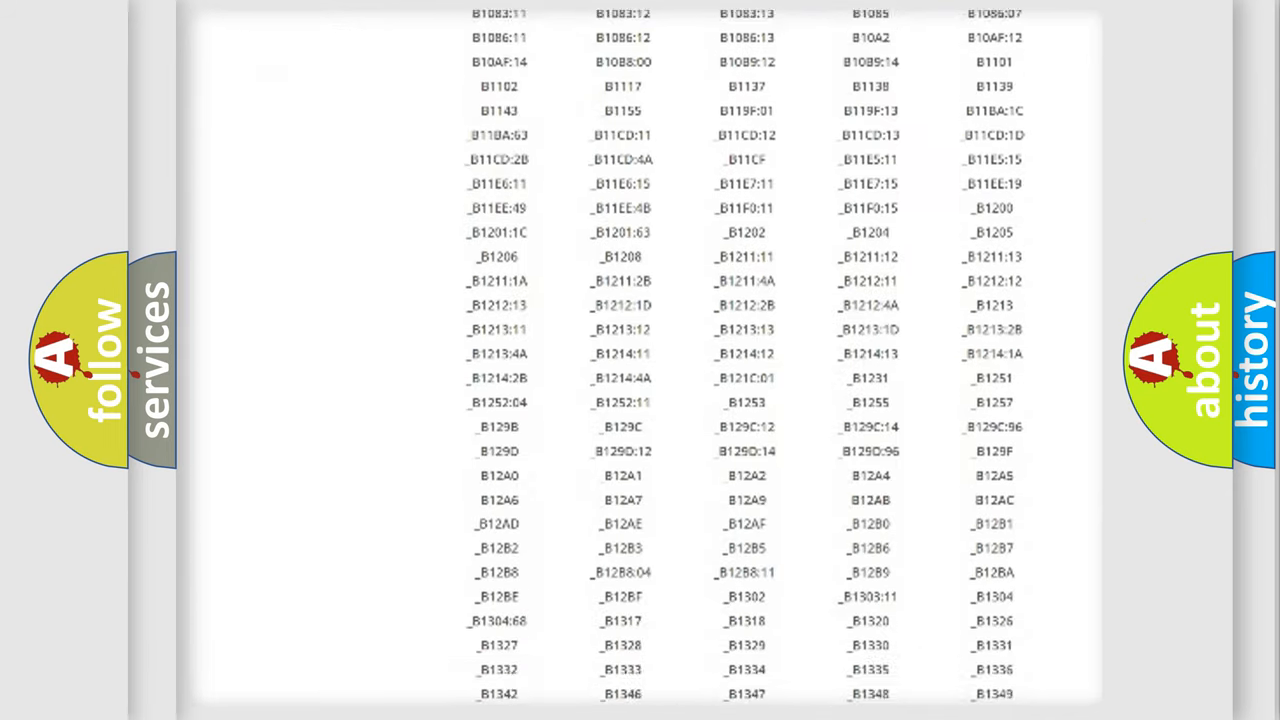
scroll("down", 3)
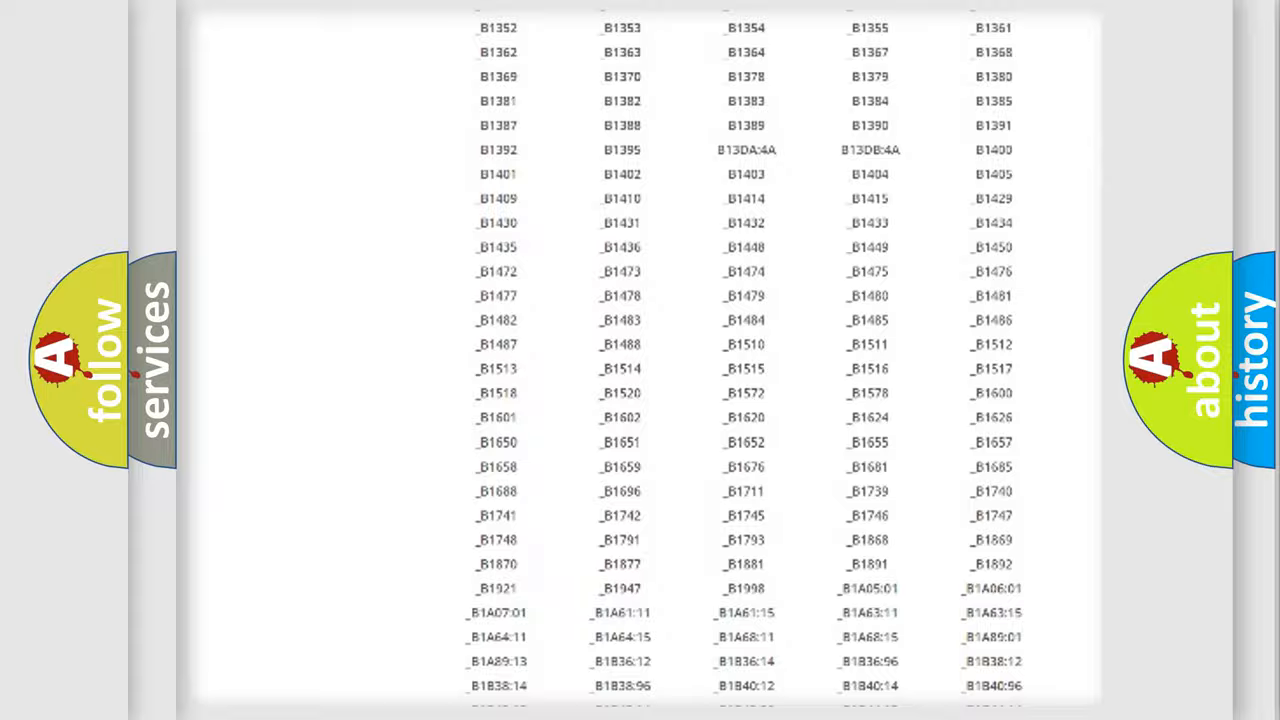